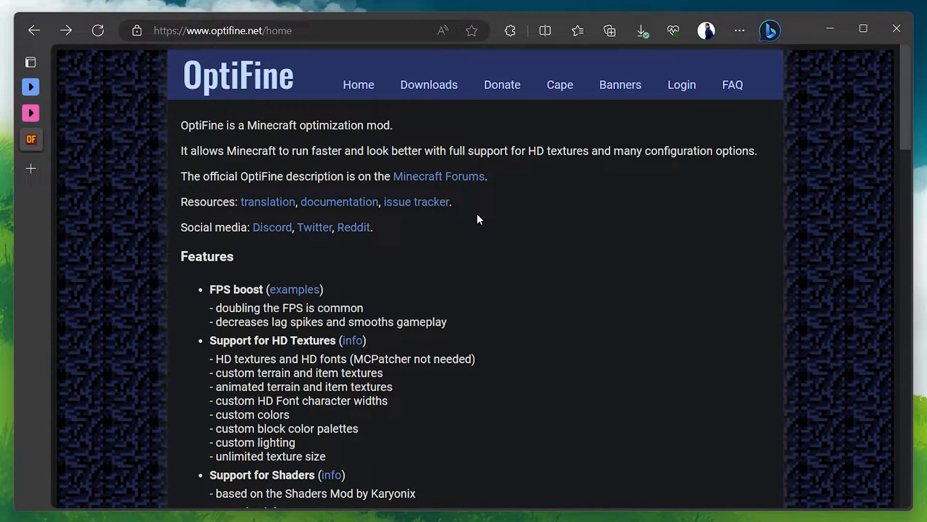
- Download the OptiFine 1.20.1 HD U I5 jar from optifine.net and open it
{"action": "left_click", "coordinate": [429, 85]}
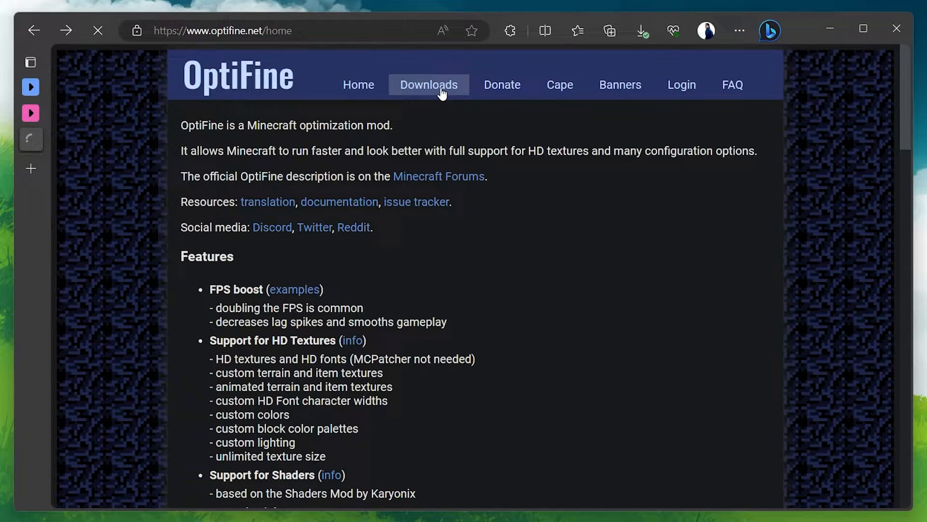
{"action": "left_click", "coordinate": [429, 85]}
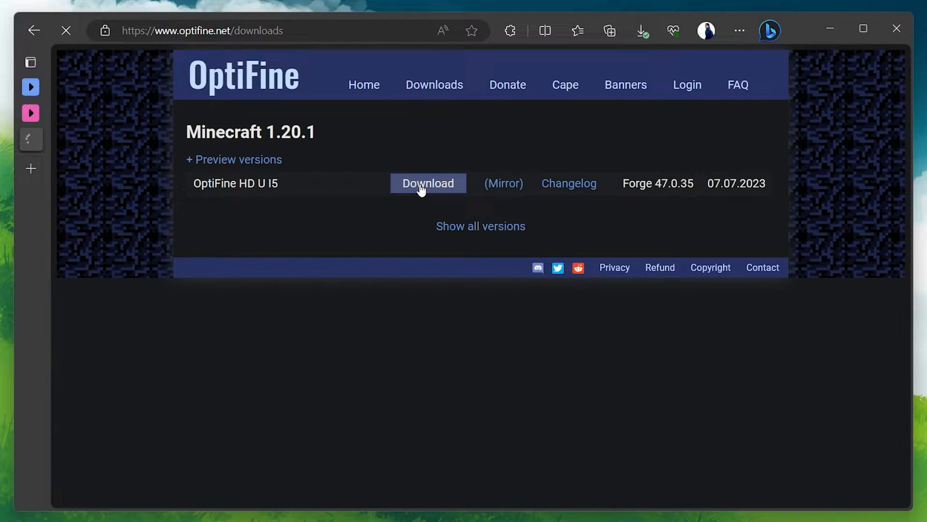
{"action": "left_click", "coordinate": [427, 184]}
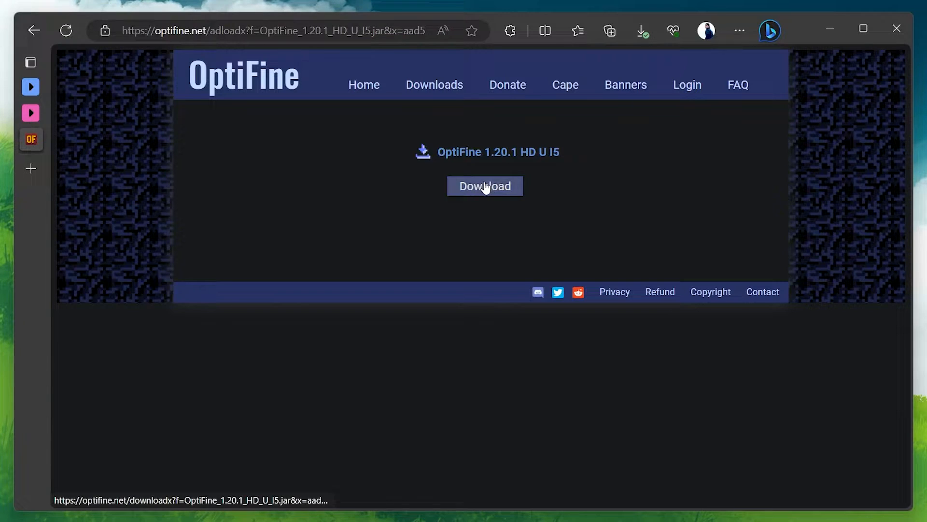
{"action": "left_click", "coordinate": [484, 186]}
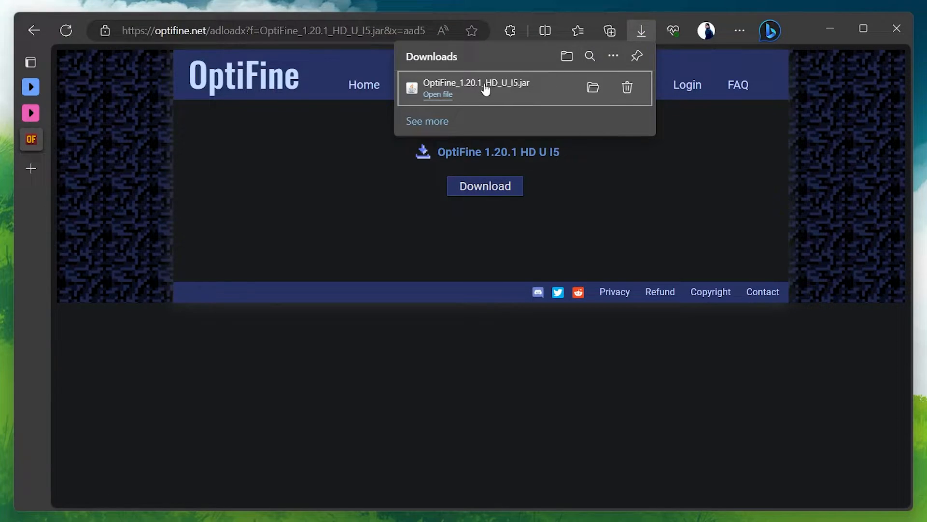
{"action": "mouse_move", "coordinate": [325, 499]}
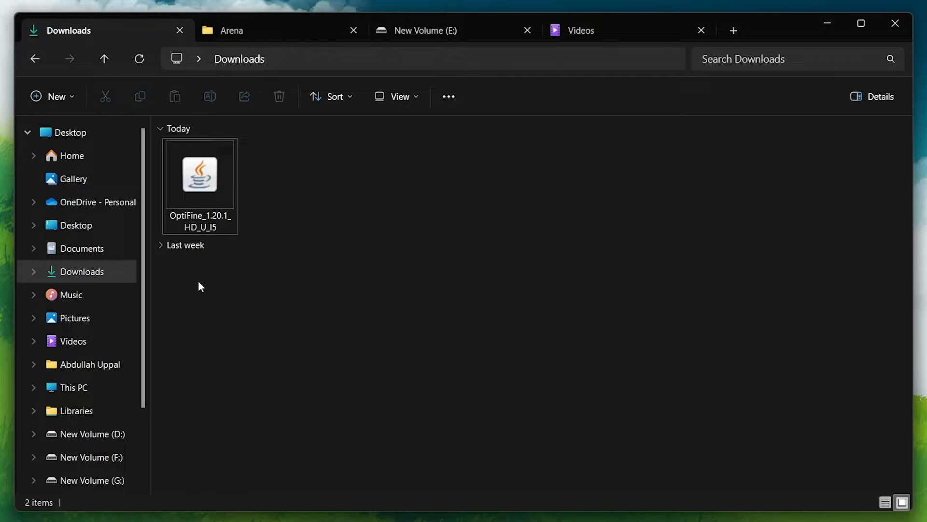
{"action": "mouse_move", "coordinate": [403, 414]}
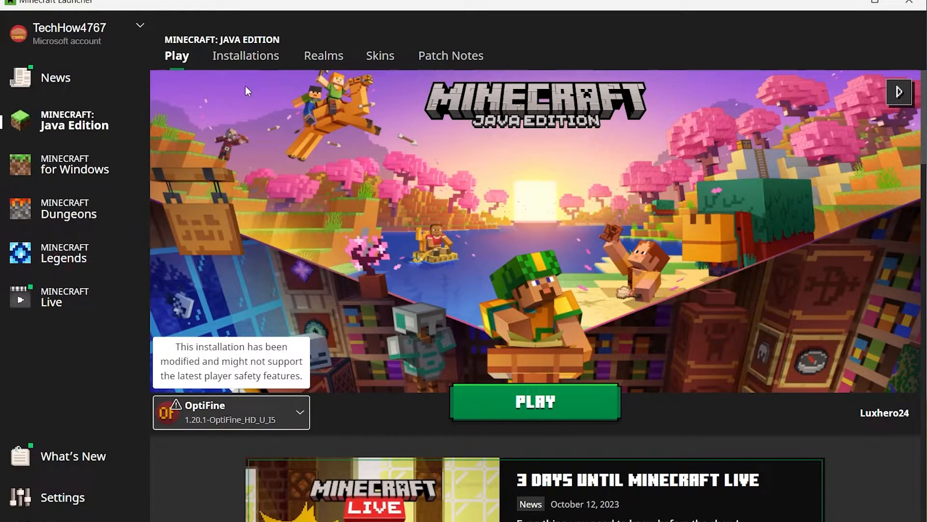
- Review the OptiFine installation's settings under Installations and close them unchanged
{"action": "left_click", "coordinate": [246, 56]}
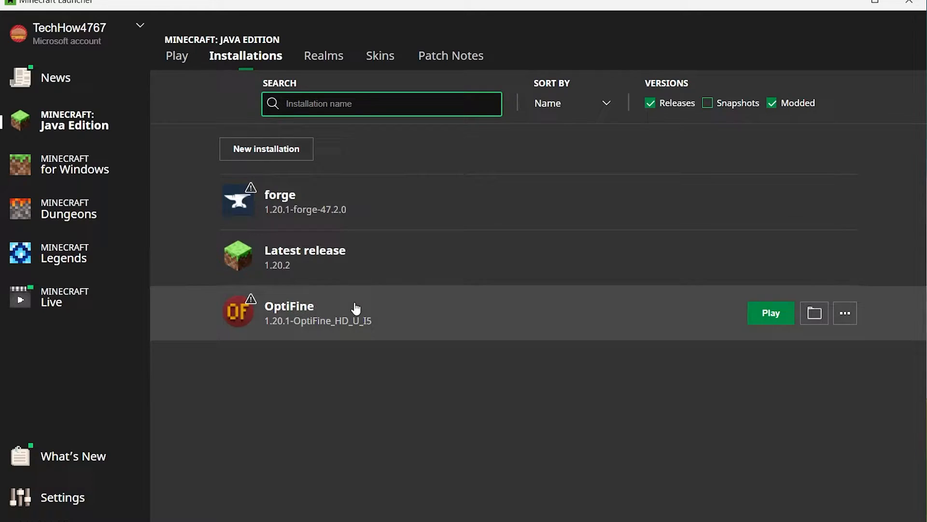
{"action": "left_click", "coordinate": [845, 313]}
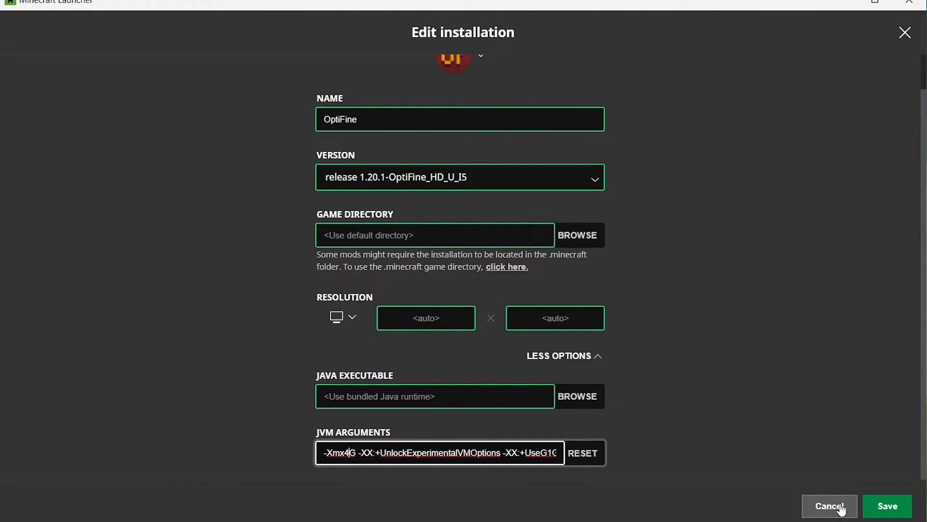
{"action": "left_click", "coordinate": [828, 520]}
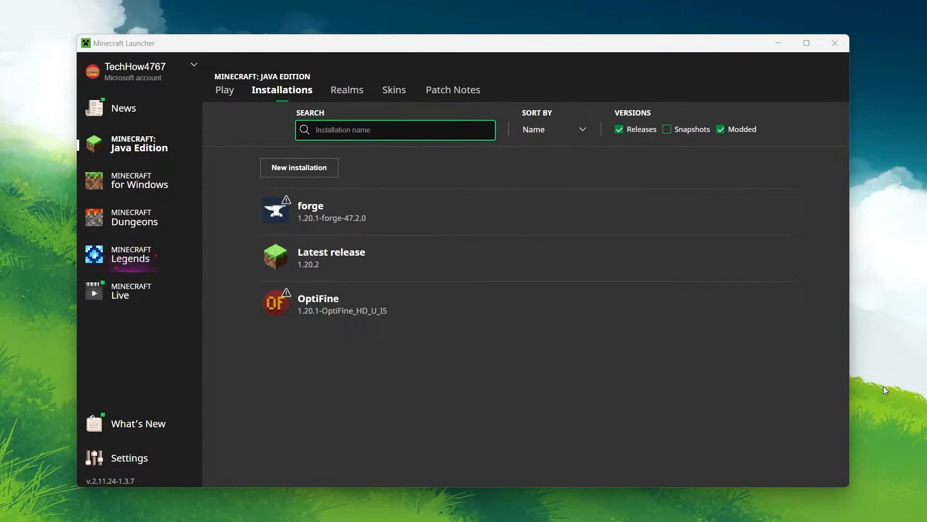
{"action": "mouse_move", "coordinate": [231, 100]}
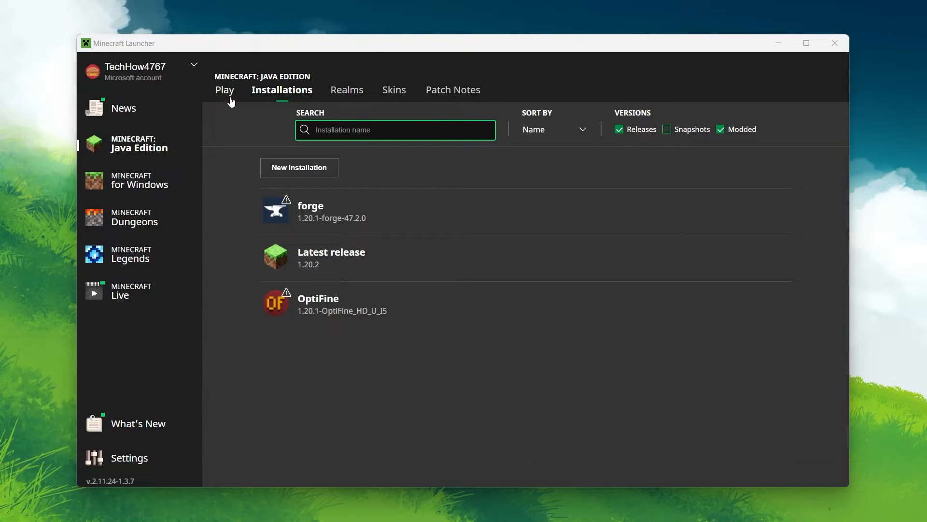
- Return to the Play page and start Minecraft with the OptiFine installation
{"action": "left_click", "coordinate": [224, 89]}
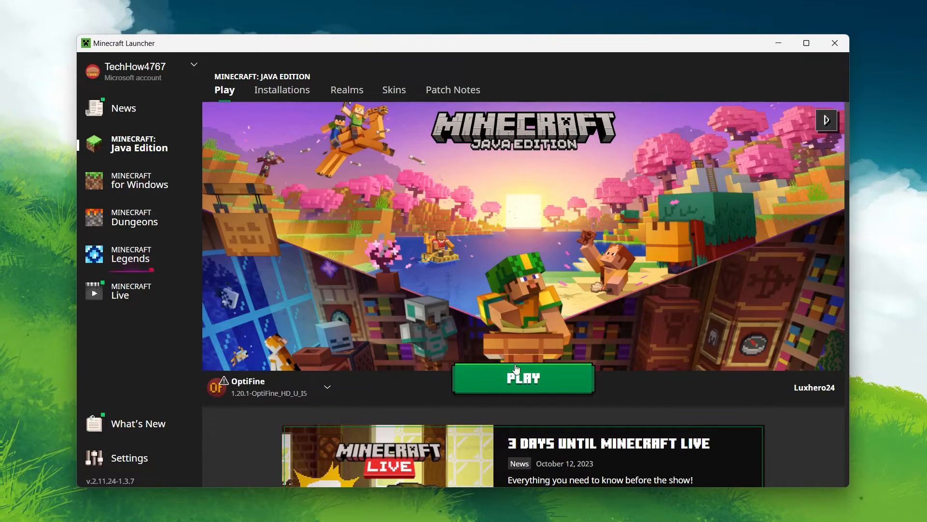
{"action": "left_click", "coordinate": [523, 379]}
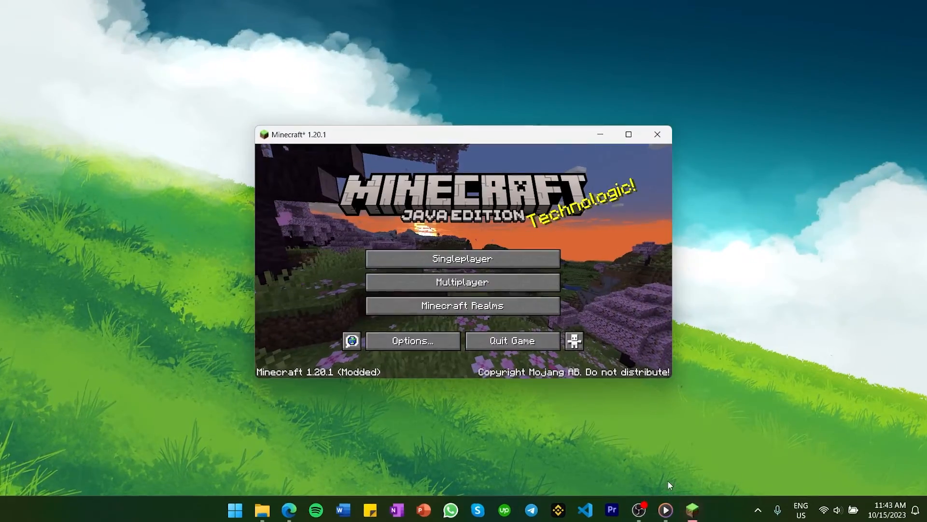
- In Video Settings, set graphics to Fast and simulation distance to 7 chunks
{"action": "left_click", "coordinate": [414, 340]}
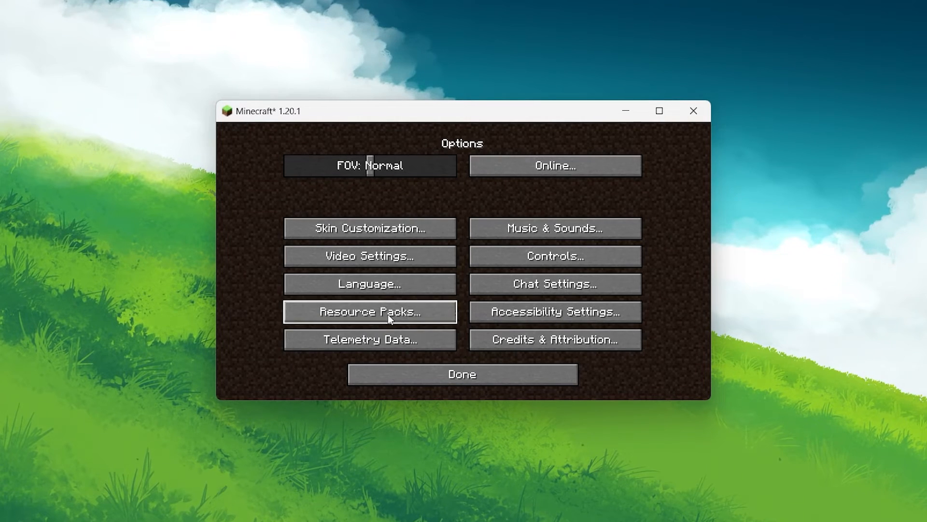
{"action": "left_click", "coordinate": [370, 256]}
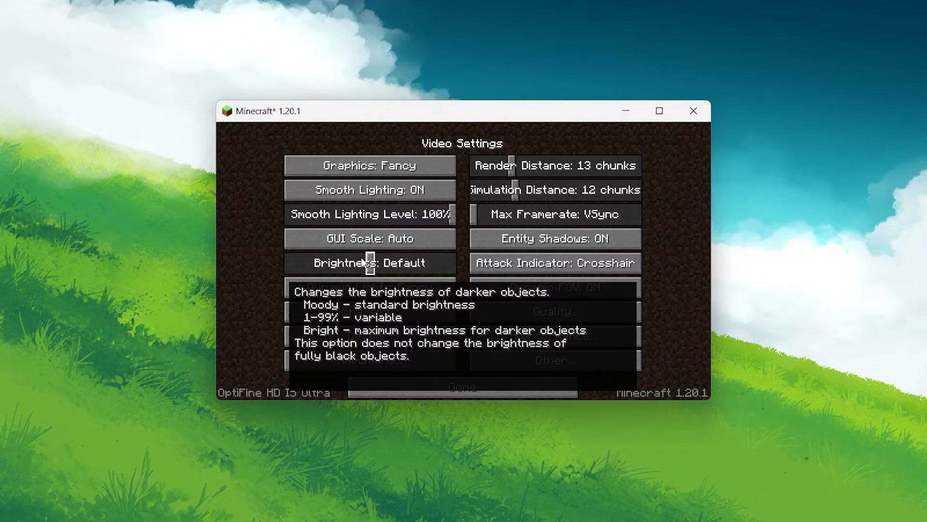
{"action": "mouse_move", "coordinate": [398, 174]}
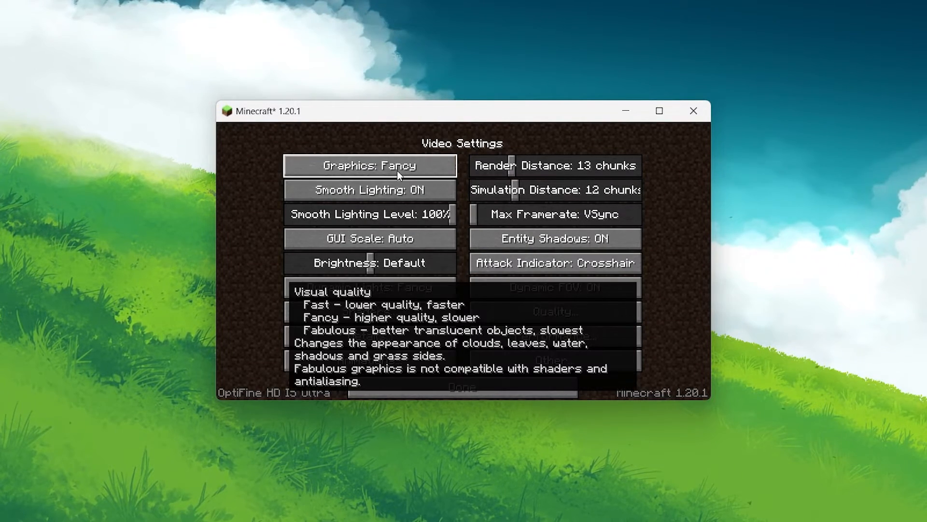
{"action": "left_click", "coordinate": [371, 166]}
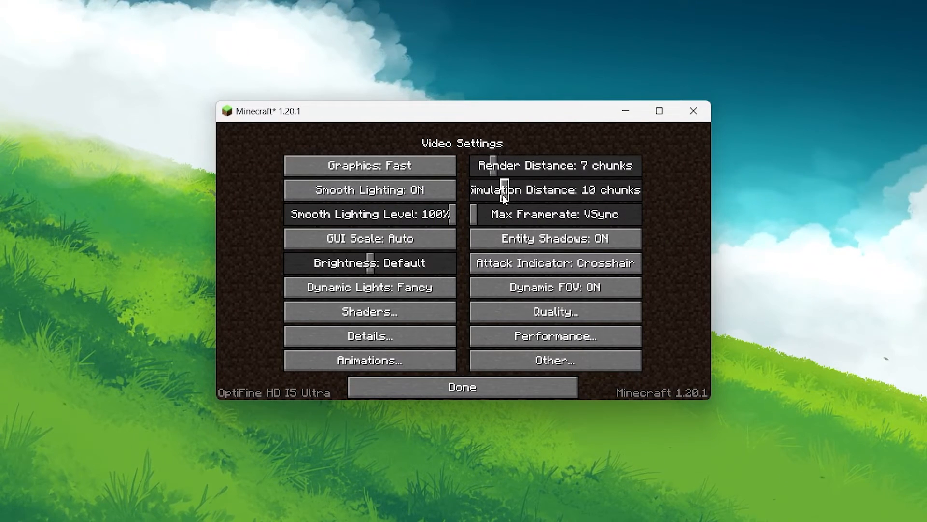
{"action": "left_click_drag", "start_coordinate": [509, 189], "coordinate": [490, 190]}
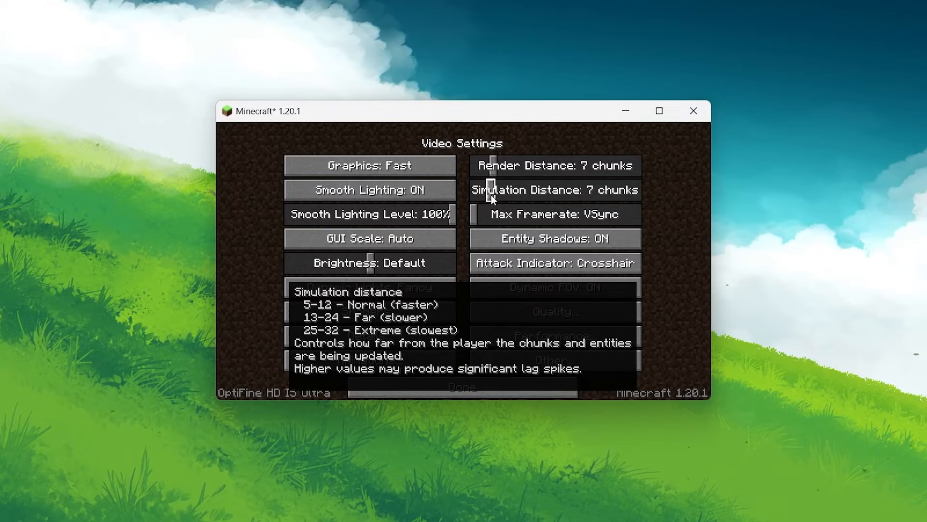
- Turn smooth lighting and entity shadows off, checking the Quality settings
{"action": "left_click", "coordinate": [370, 189]}
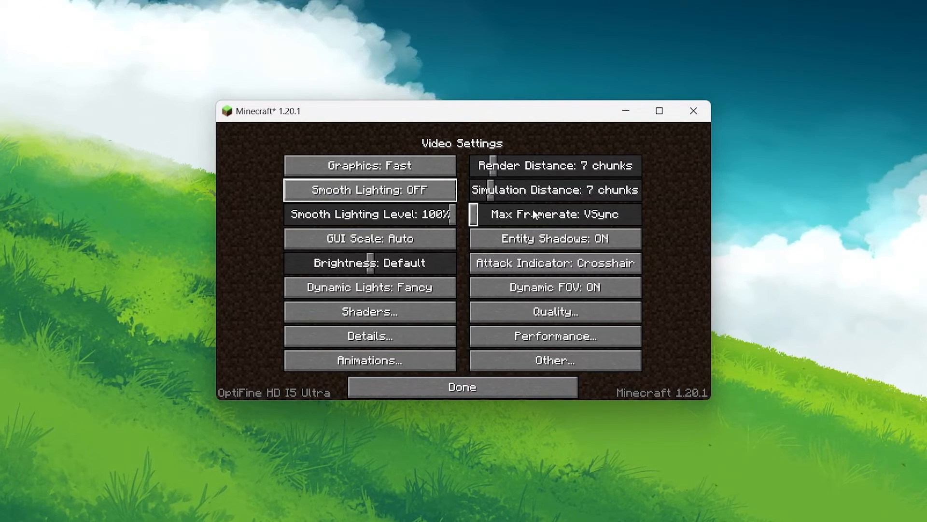
{"action": "left_click", "coordinate": [555, 237]}
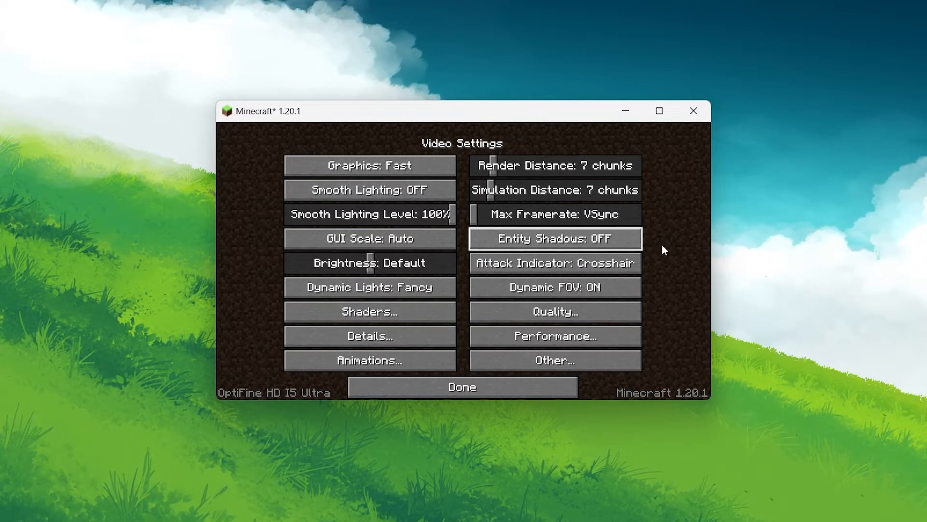
{"action": "left_click", "coordinate": [555, 311]}
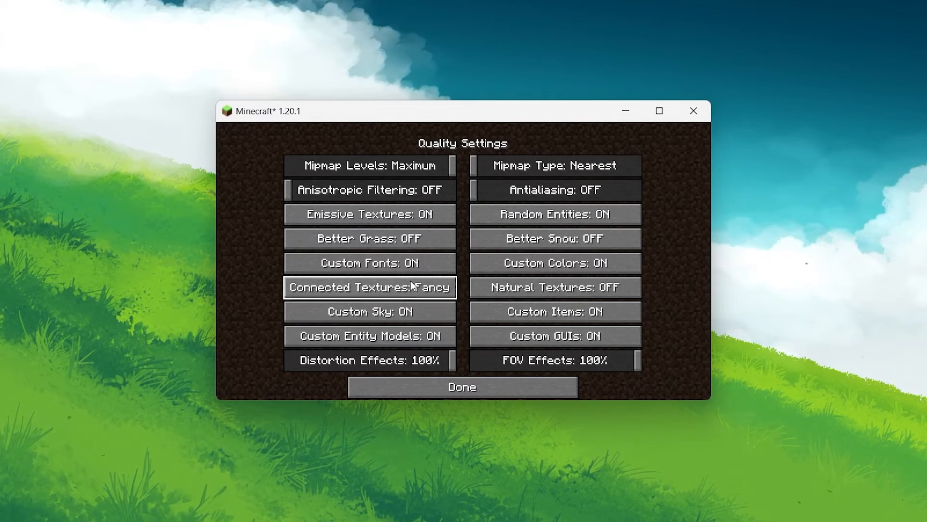
{"action": "mouse_move", "coordinate": [559, 298]}
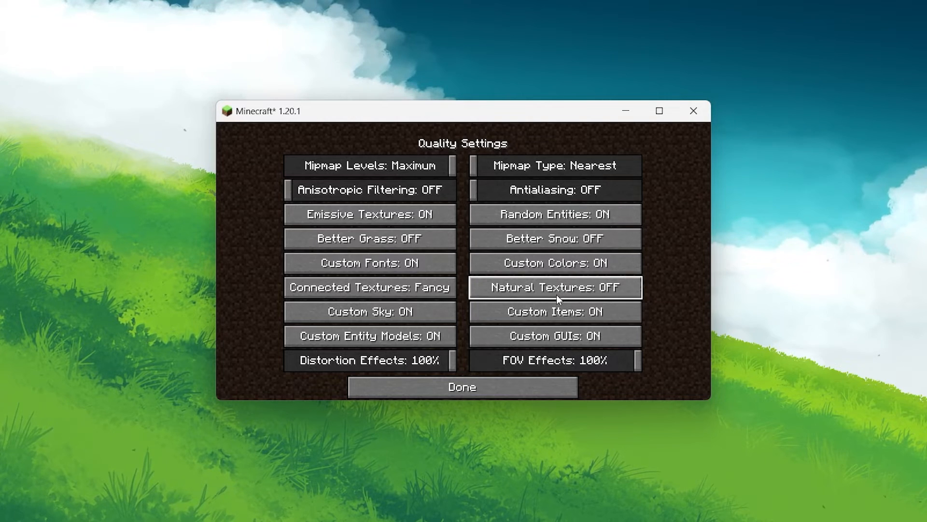
{"action": "left_click", "coordinate": [462, 387]}
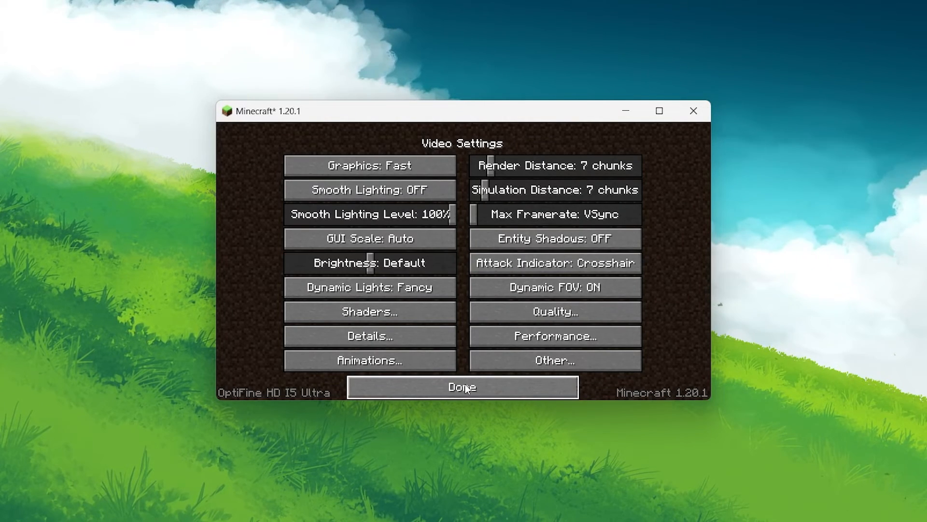
{"action": "left_click", "coordinate": [371, 336]}
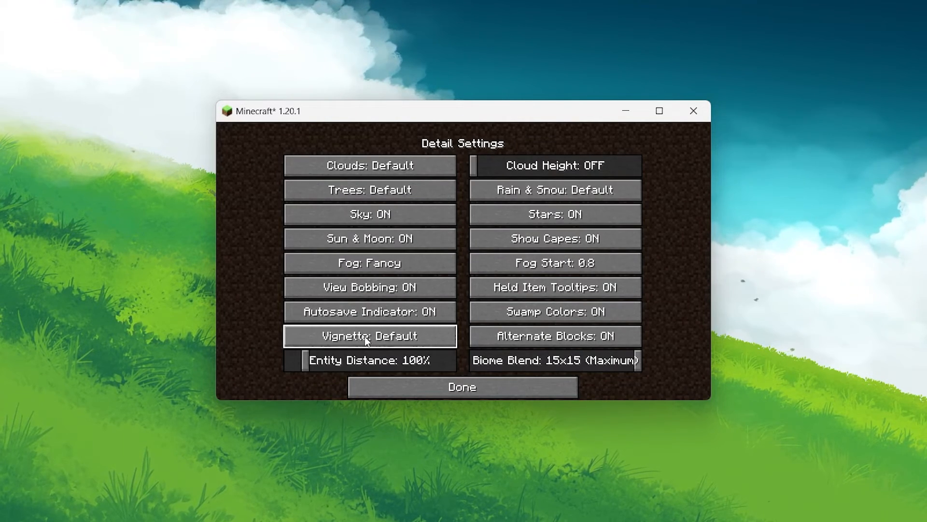
{"action": "mouse_move", "coordinate": [545, 203]}
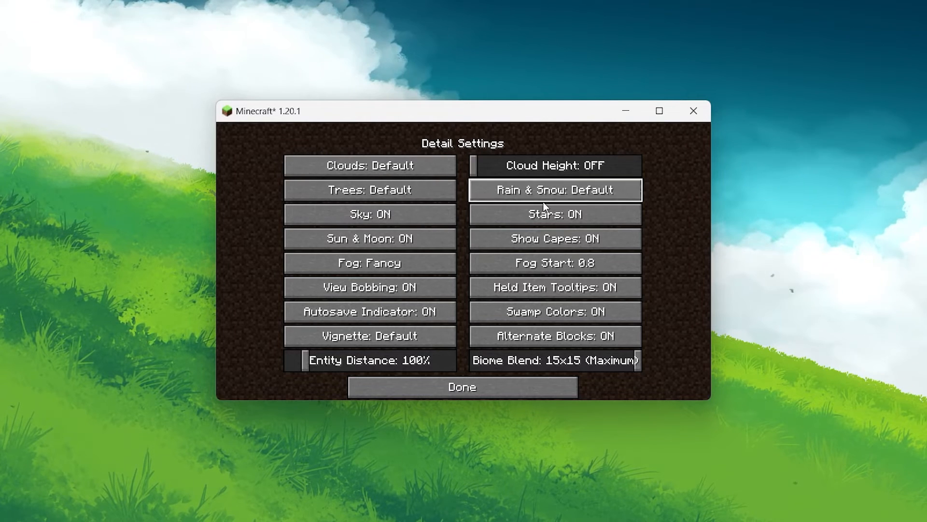
{"action": "mouse_move", "coordinate": [461, 387]}
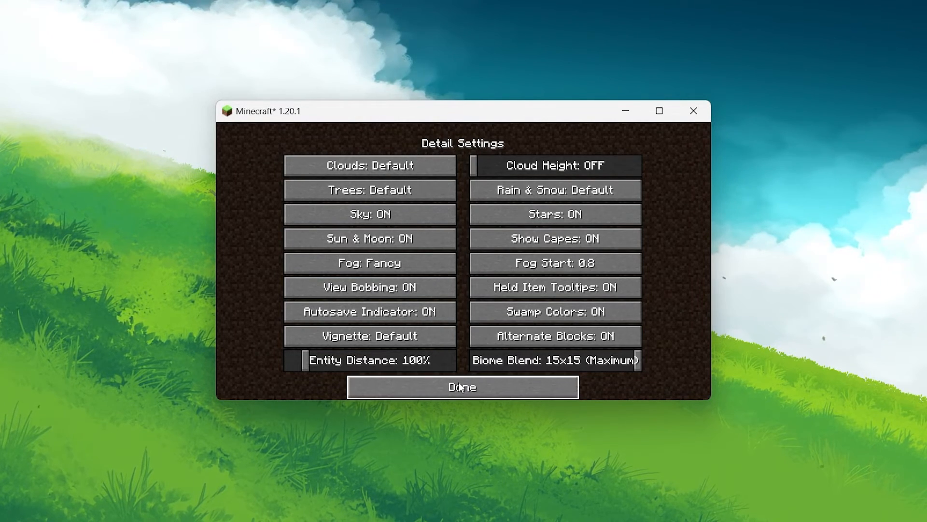
{"action": "left_click", "coordinate": [462, 386]}
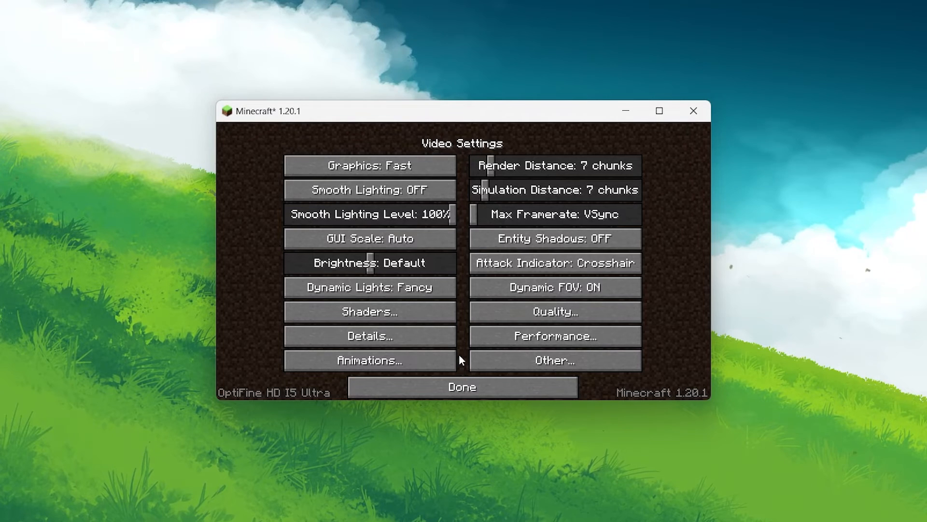